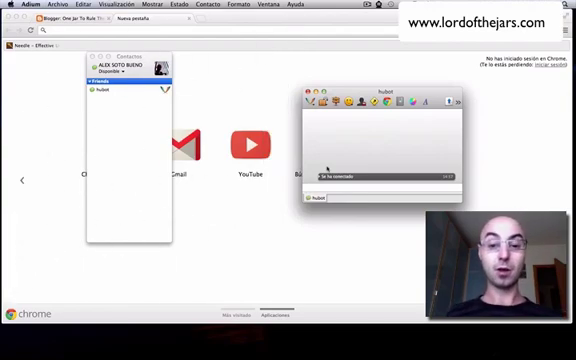
# Step: Type "hubot" in the hubot chat's message field to begin a command
pyautogui.write('hubot')
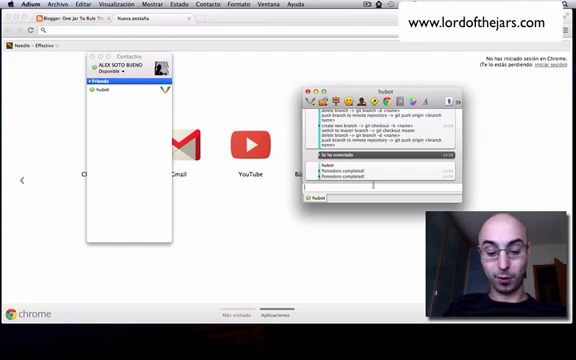
# Step: Send "hubot show me dilbert" to get links to the Dilbert strip images
pyautogui.write('hubot show me dilbert')
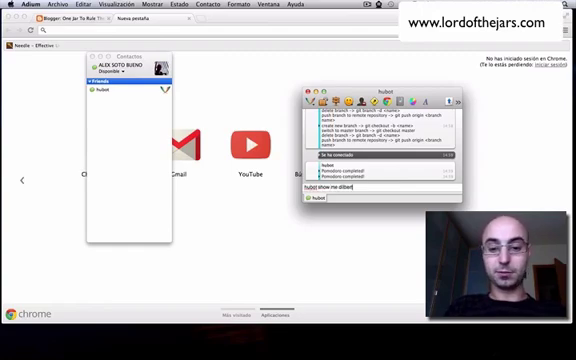
pyautogui.press('Return')
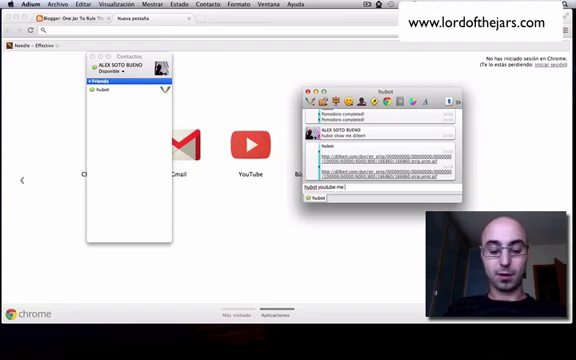
# Step: Add "besame mucho" to compose the unsent message "hubot youtube me besame mucho"
pyautogui.write('besame mucho')
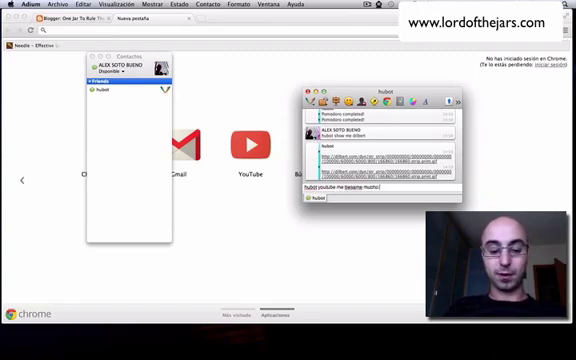